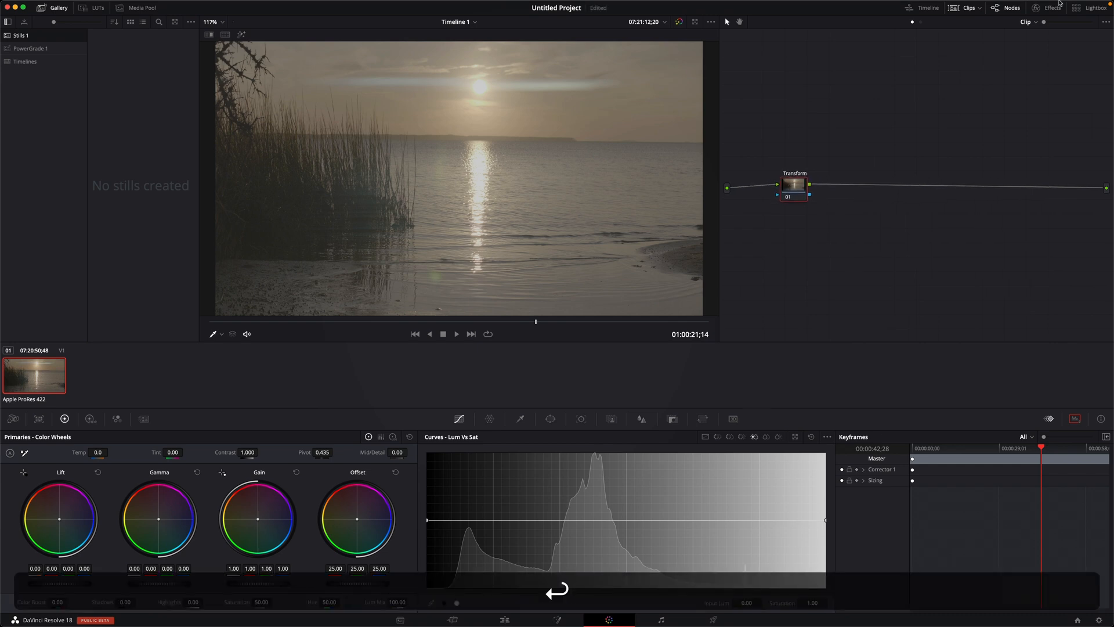
Add a Color Space Transform with input Panasonic V-Gamut and input gamma Panasonic V-Log
{"action": "left_click", "coordinate": [1051, 7]}
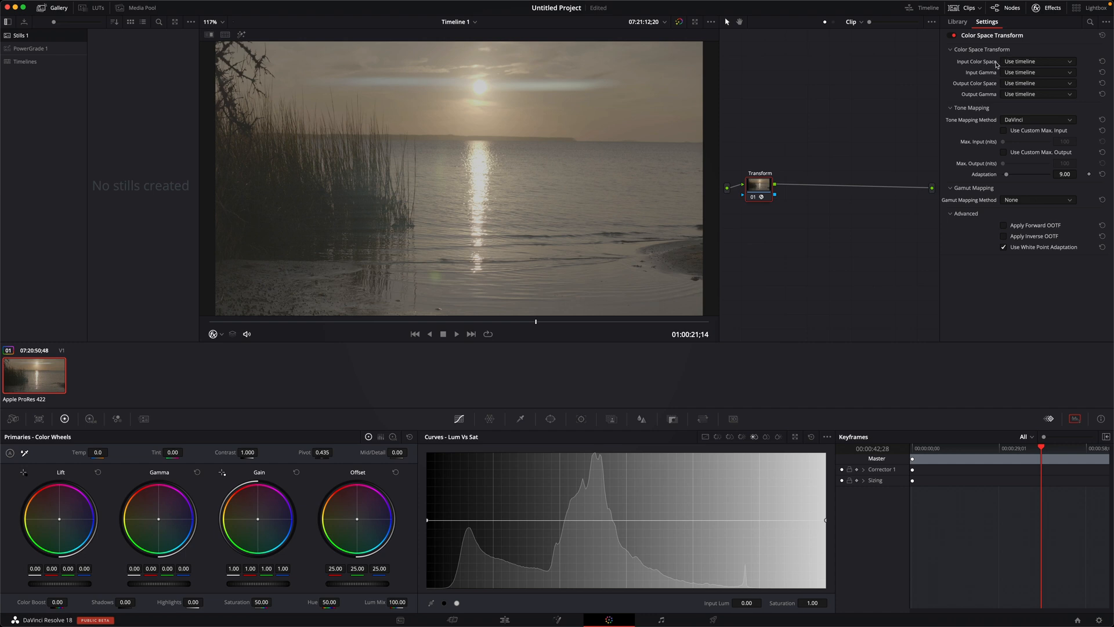
{"action": "mouse_move", "coordinate": [945, 54]}
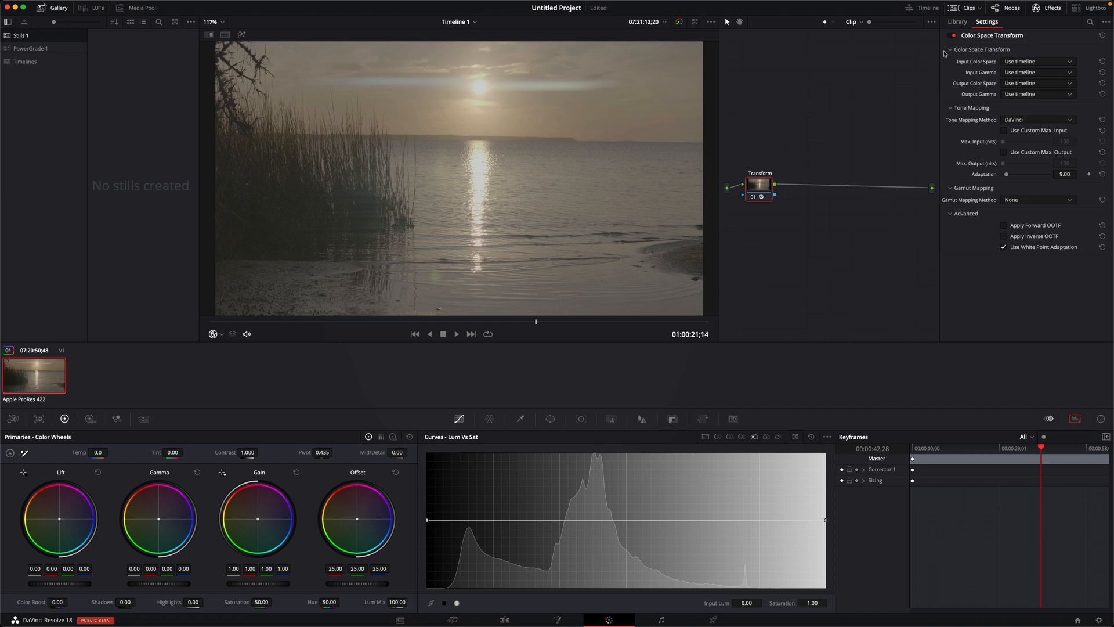
{"action": "left_click", "coordinate": [1034, 62]}
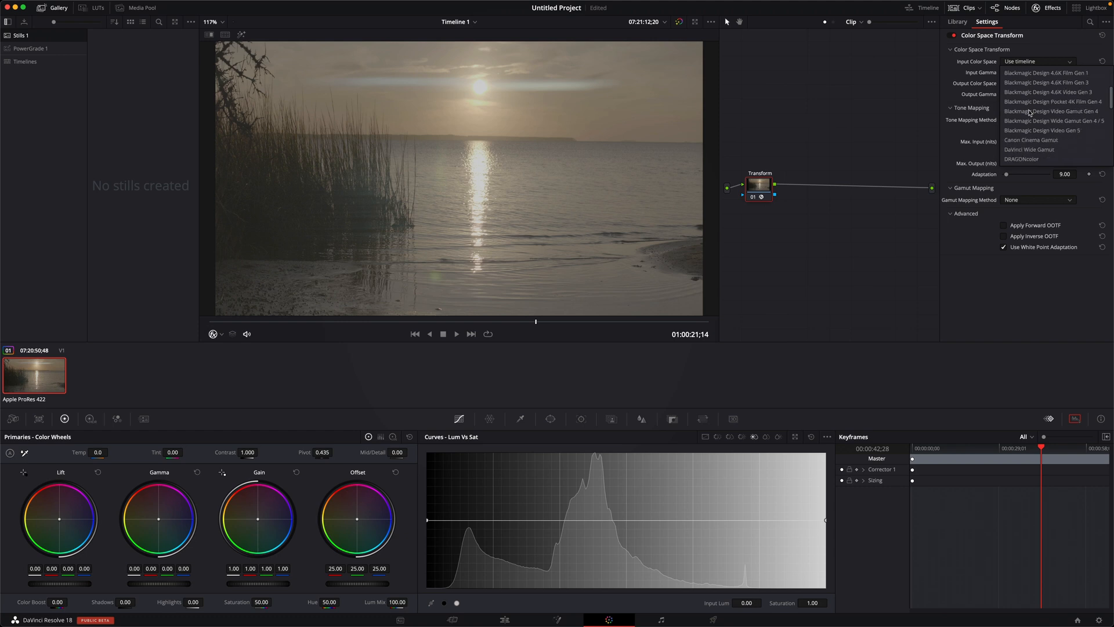
{"action": "scroll", "scroll_direction": "down", "scroll_amount": 3}
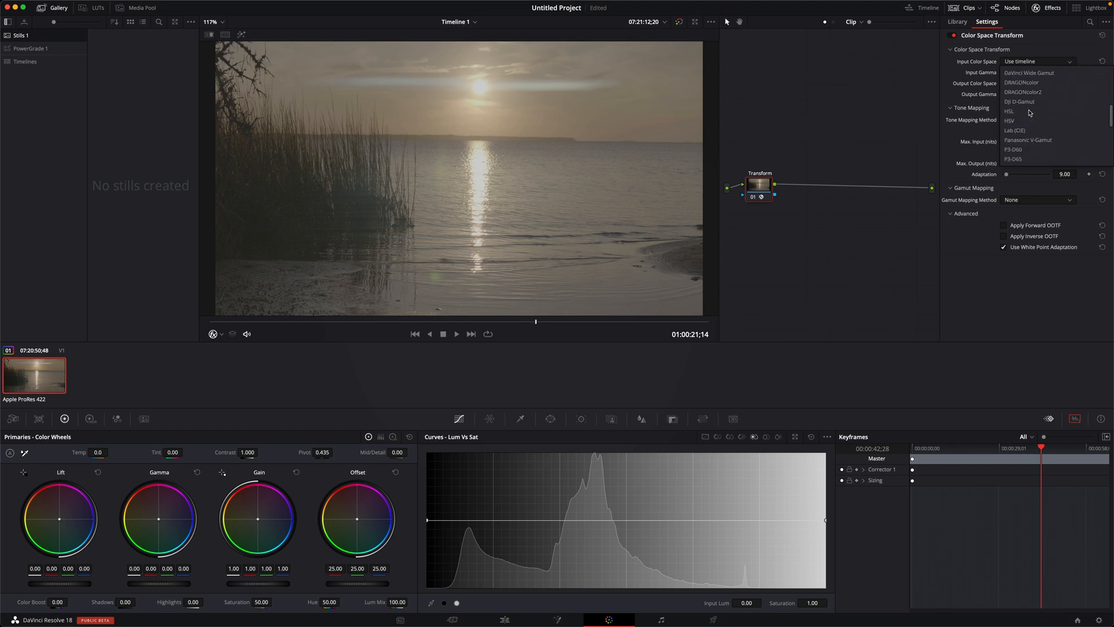
{"action": "left_click", "coordinate": [1028, 140]}
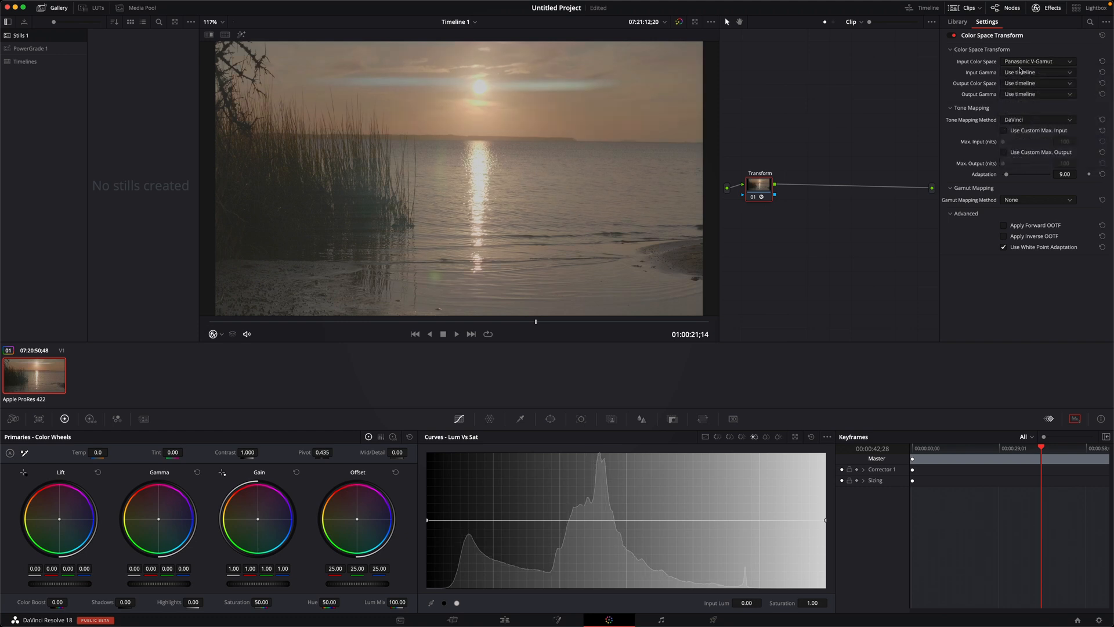
{"action": "left_click", "coordinate": [1036, 83]}
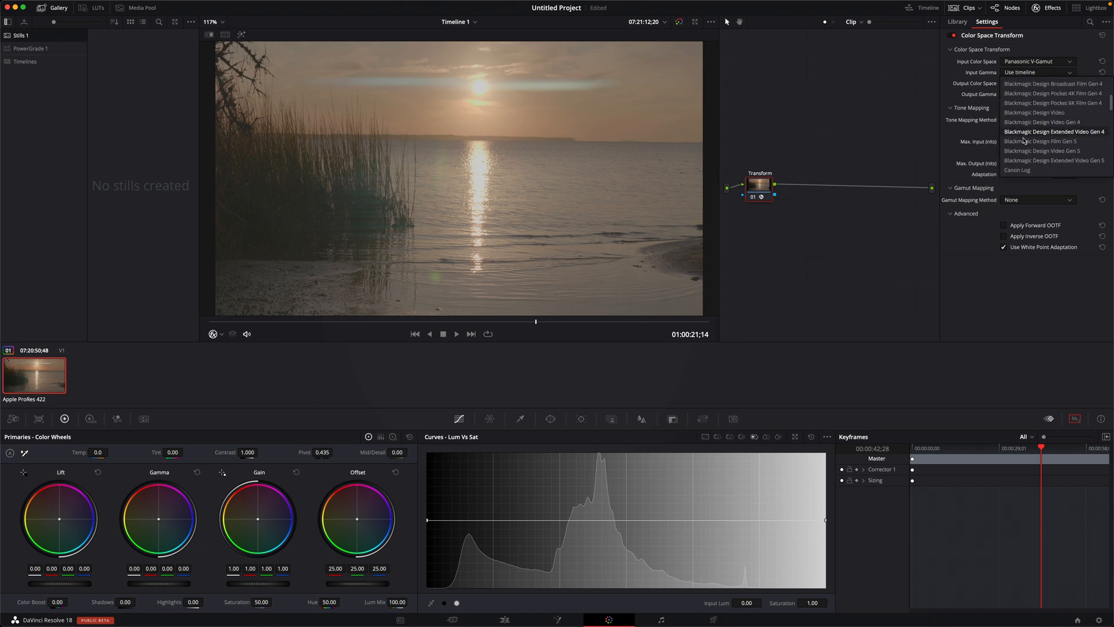
{"action": "scroll", "scroll_direction": "down", "scroll_amount": 3}
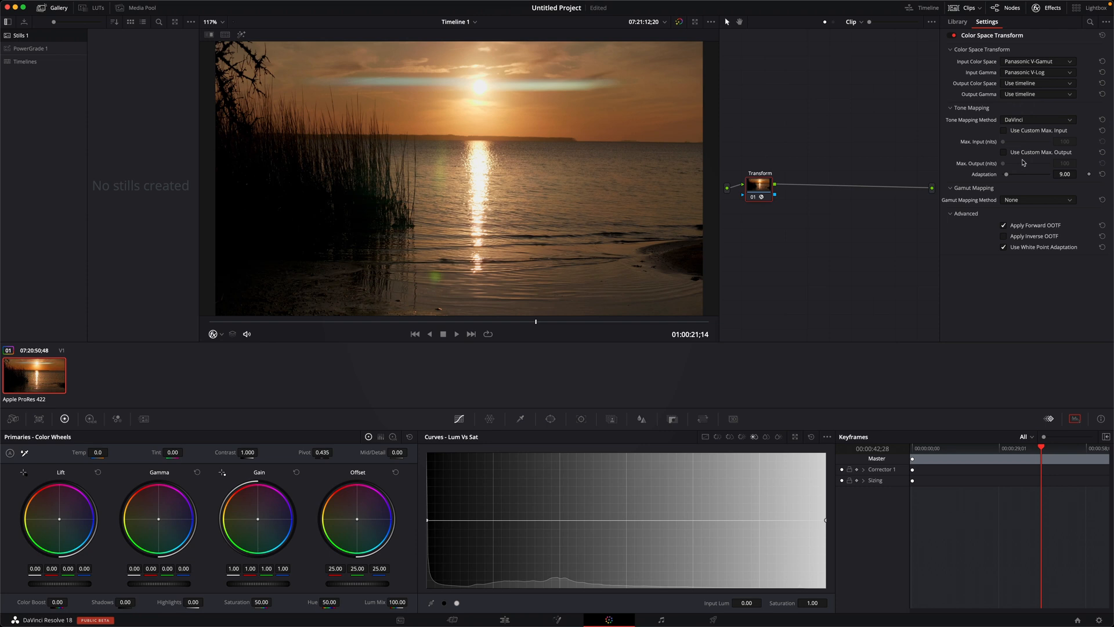
{"action": "mouse_move", "coordinate": [766, 191]}
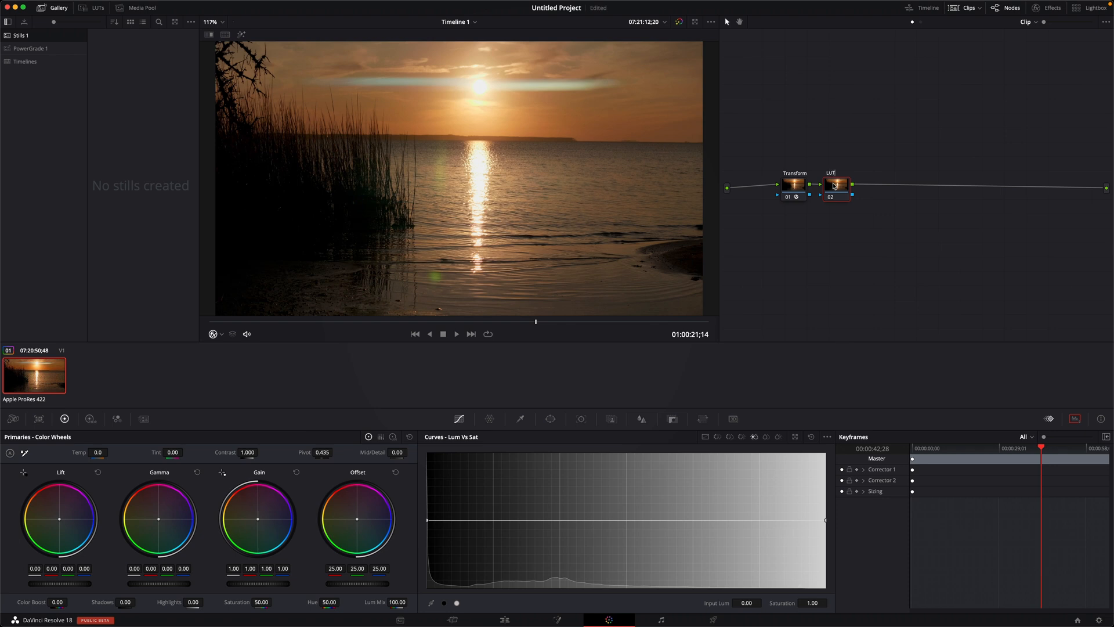
Apply the Rec709 Kodak 2383 D60 film look LUT to the LUT node
{"action": "right_click", "coordinate": [834, 185]}
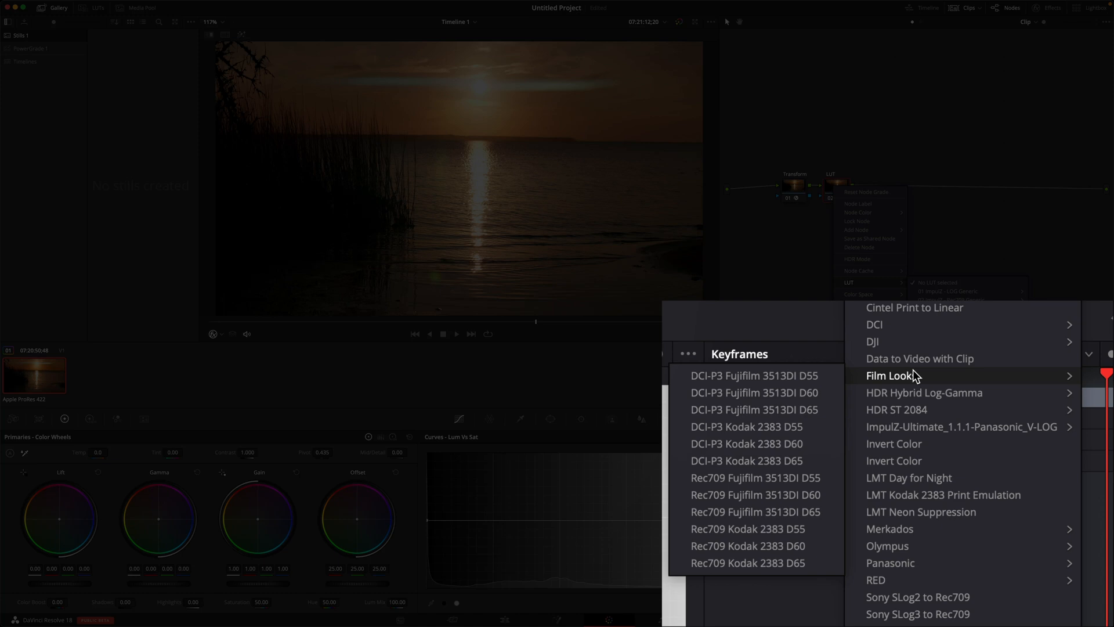
{"action": "mouse_move", "coordinate": [904, 378]}
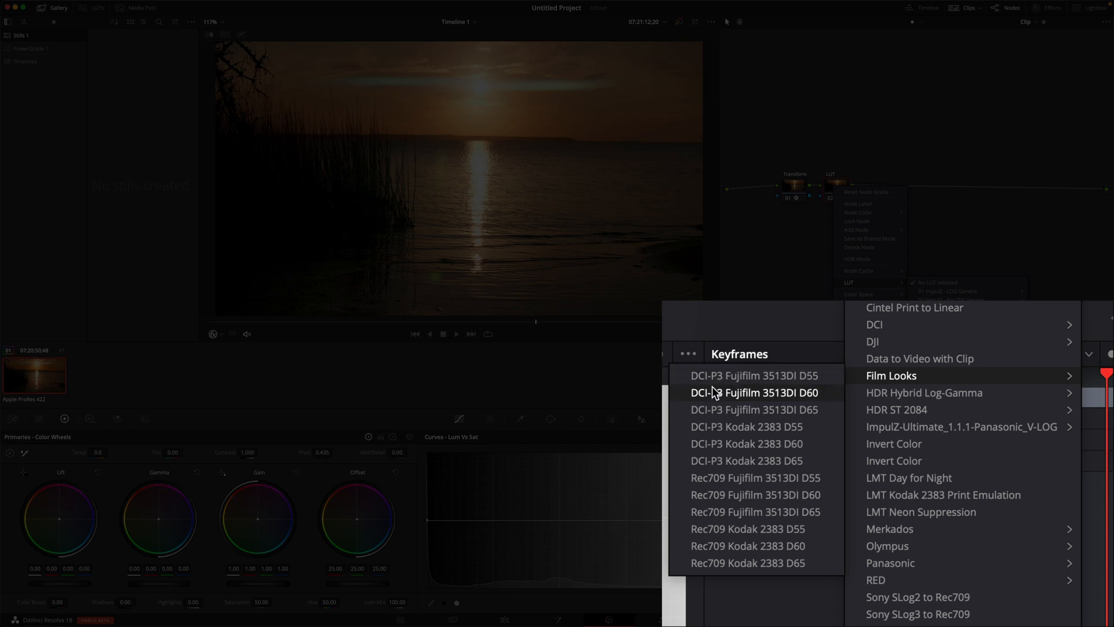
{"action": "mouse_move", "coordinate": [713, 477]}
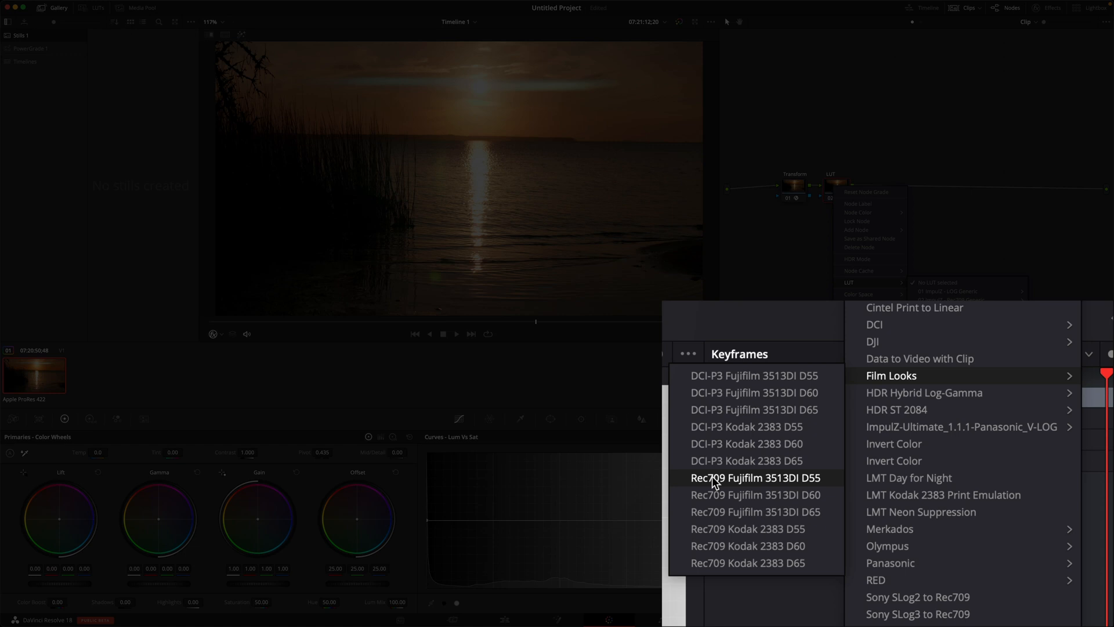
{"action": "mouse_move", "coordinate": [746, 546]}
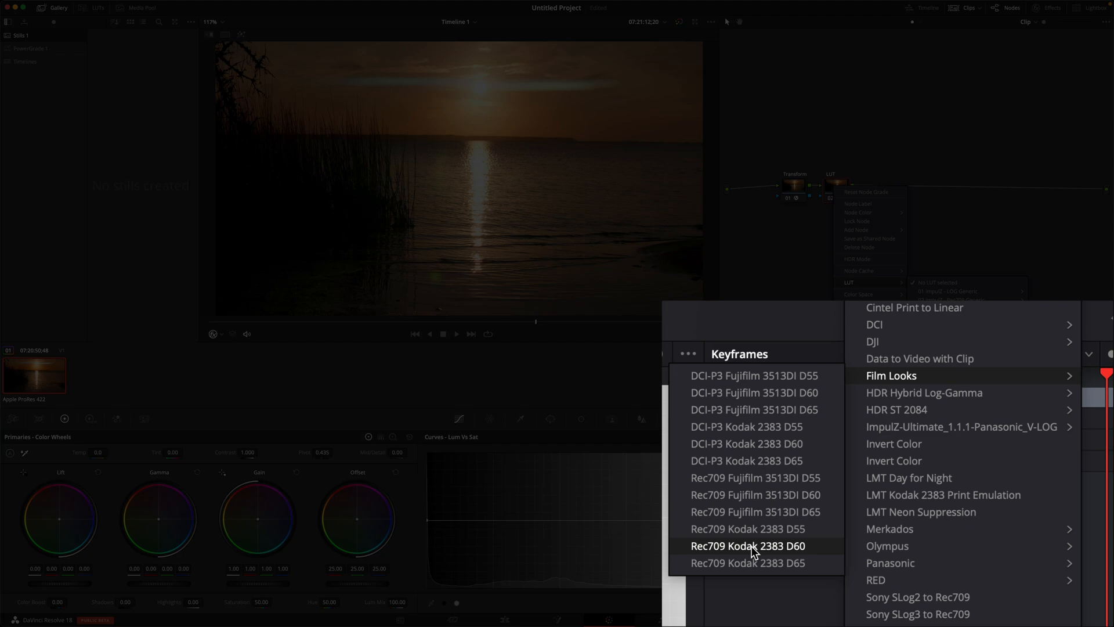
{"action": "mouse_move", "coordinate": [735, 550]}
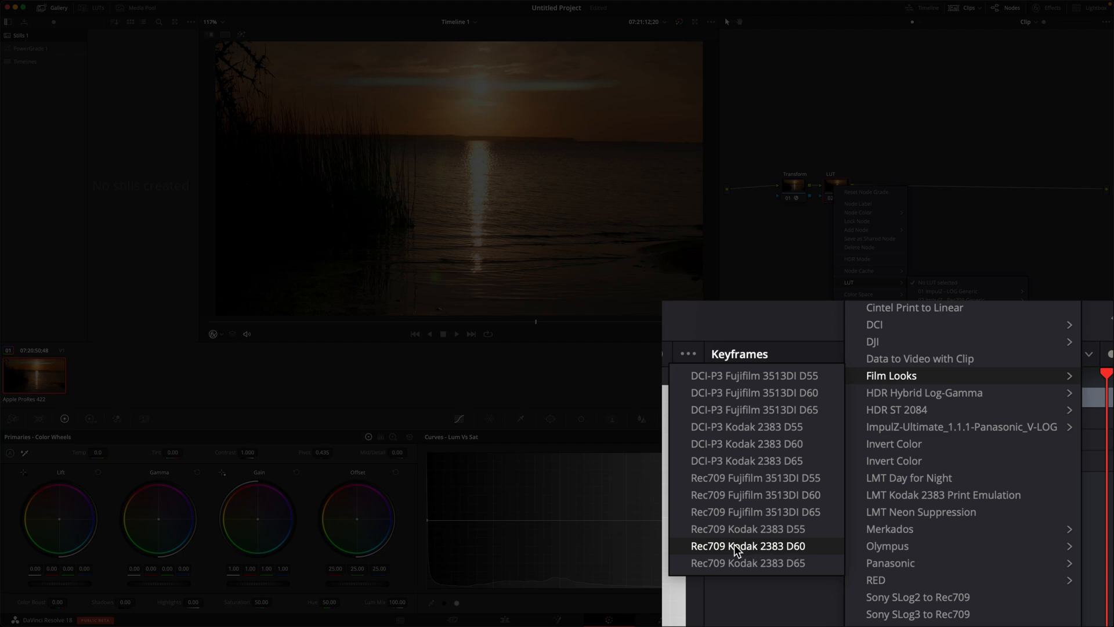
{"action": "left_click", "coordinate": [747, 545]}
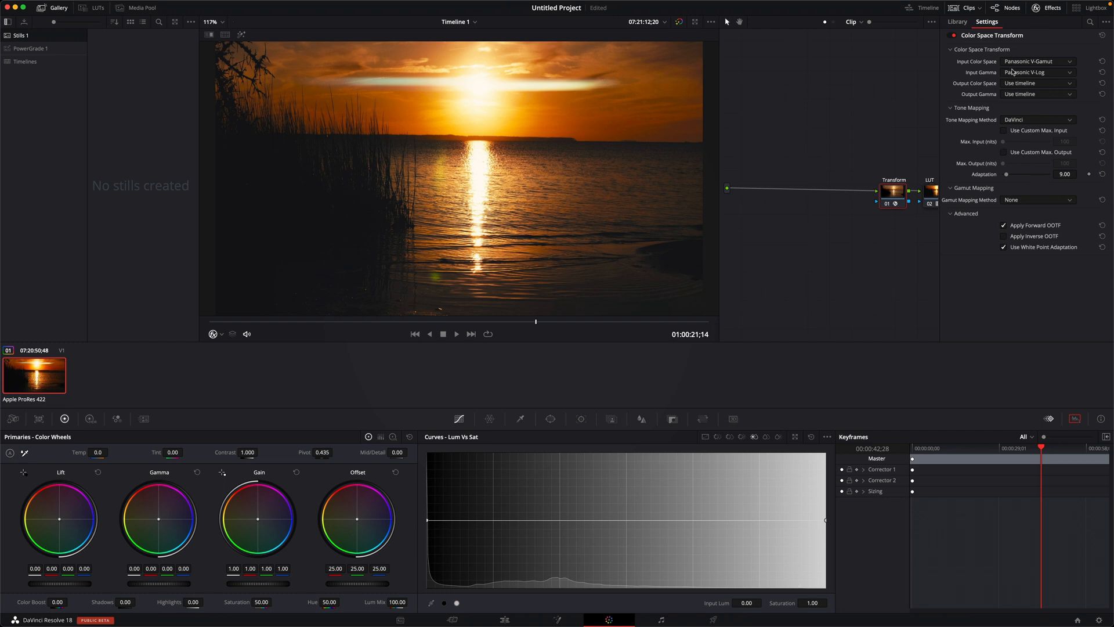
{"action": "mouse_move", "coordinate": [1020, 86]}
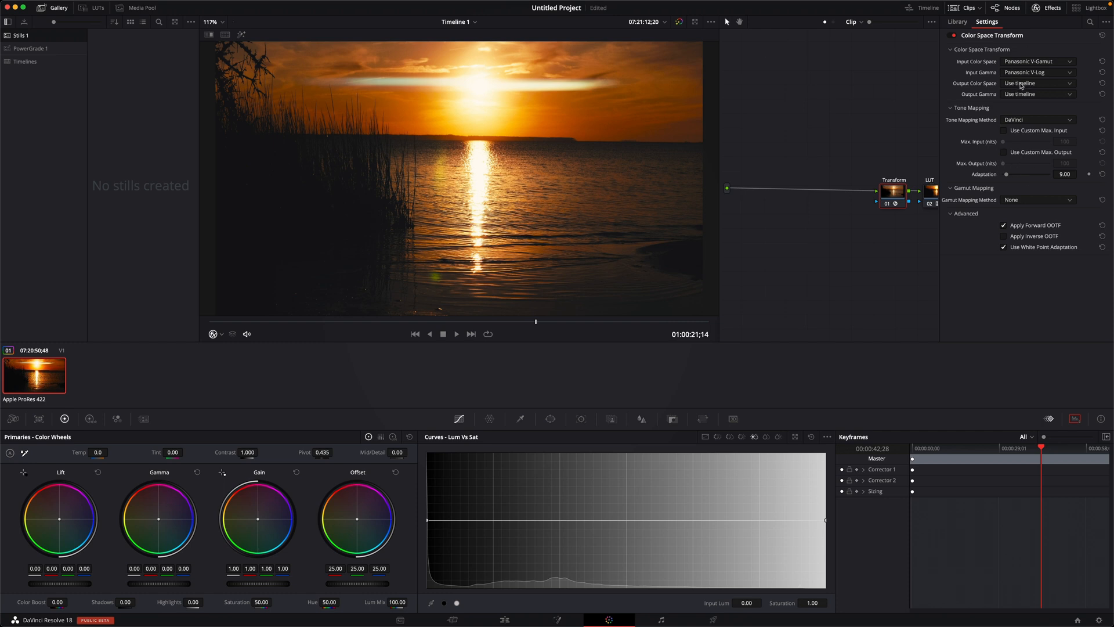
Set the Color Space Transform's output colour space to P3
{"action": "left_click", "coordinate": [1033, 82]}
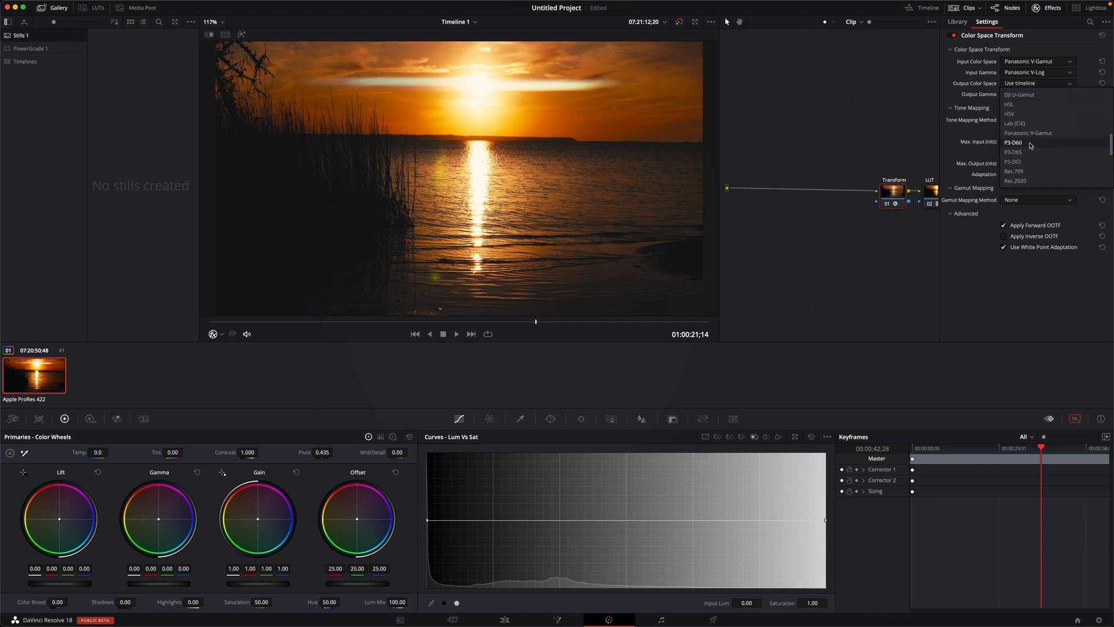
{"action": "left_click", "coordinate": [1011, 162]}
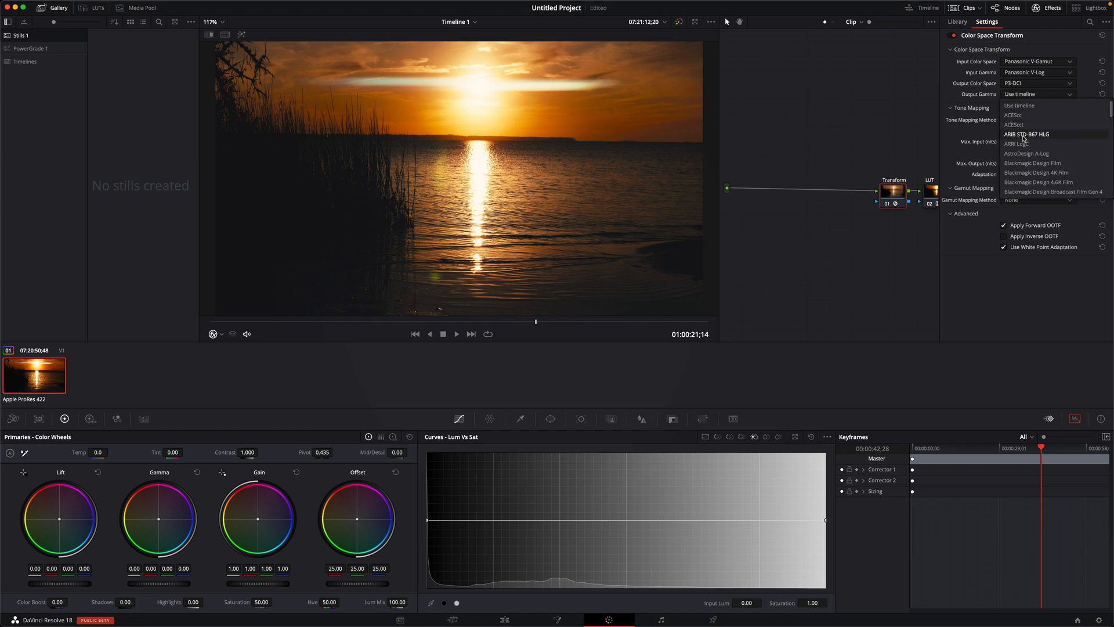
{"action": "scroll", "scroll_direction": "down", "scroll_amount": 3}
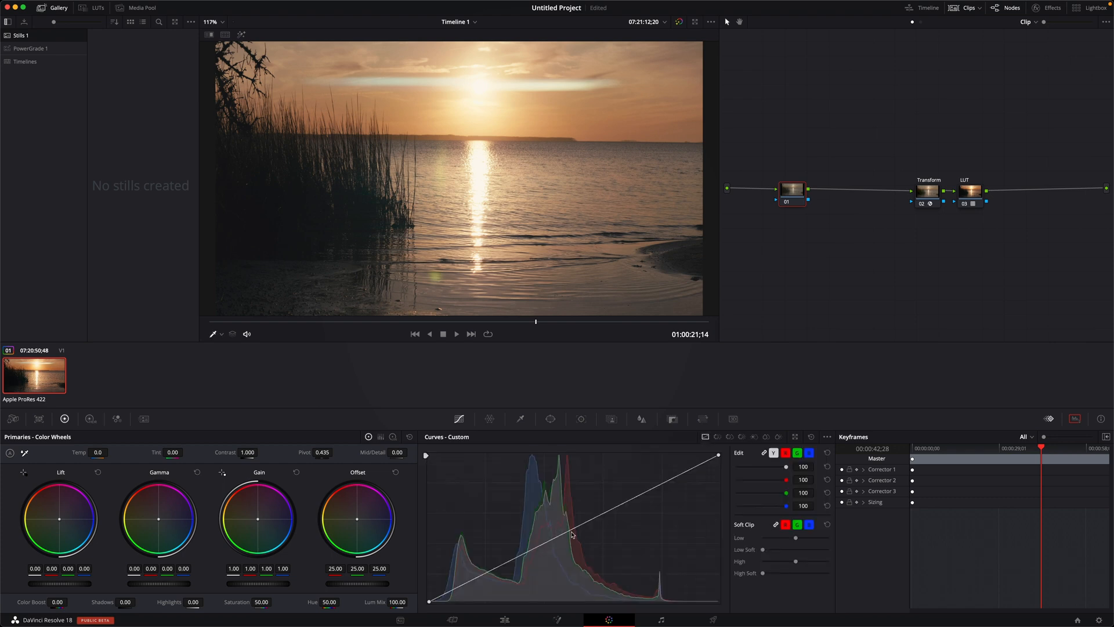
Place a new corrector node at the start of the tree before Transform
{"action": "left_click_drag", "start_coordinate": [572, 534], "coordinate": [554, 556]}
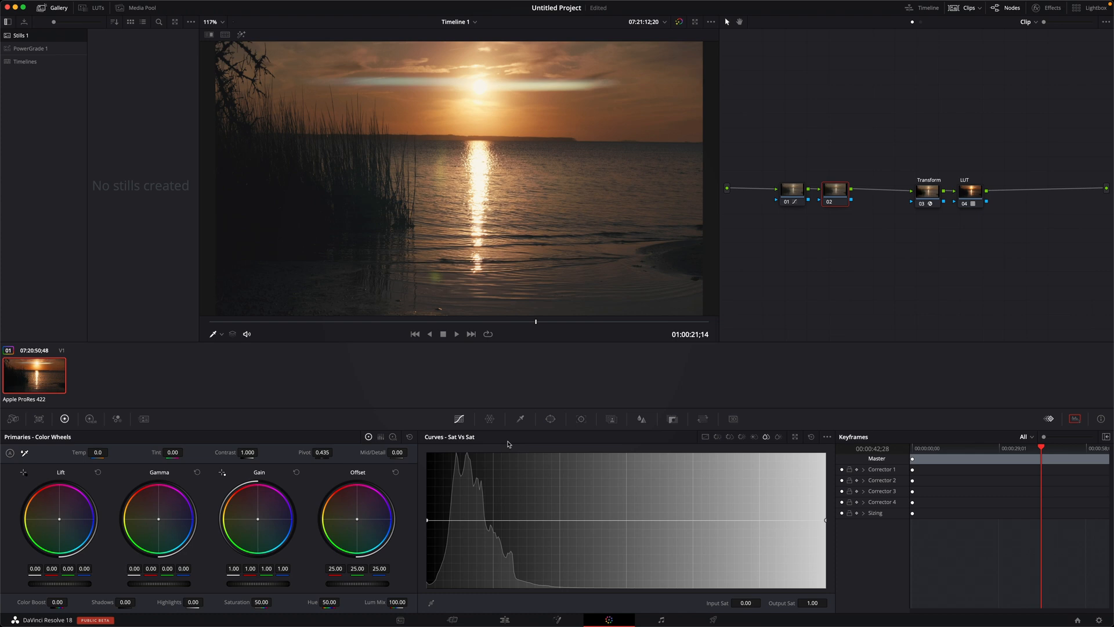
{"action": "mouse_move", "coordinate": [434, 495]}
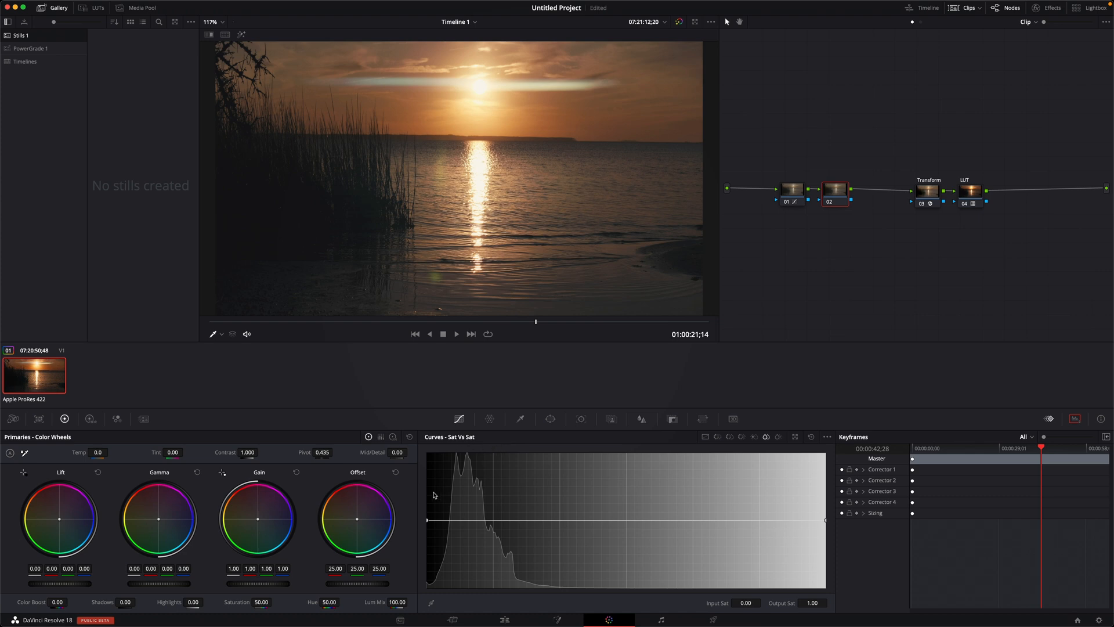
{"action": "mouse_move", "coordinate": [426, 523]}
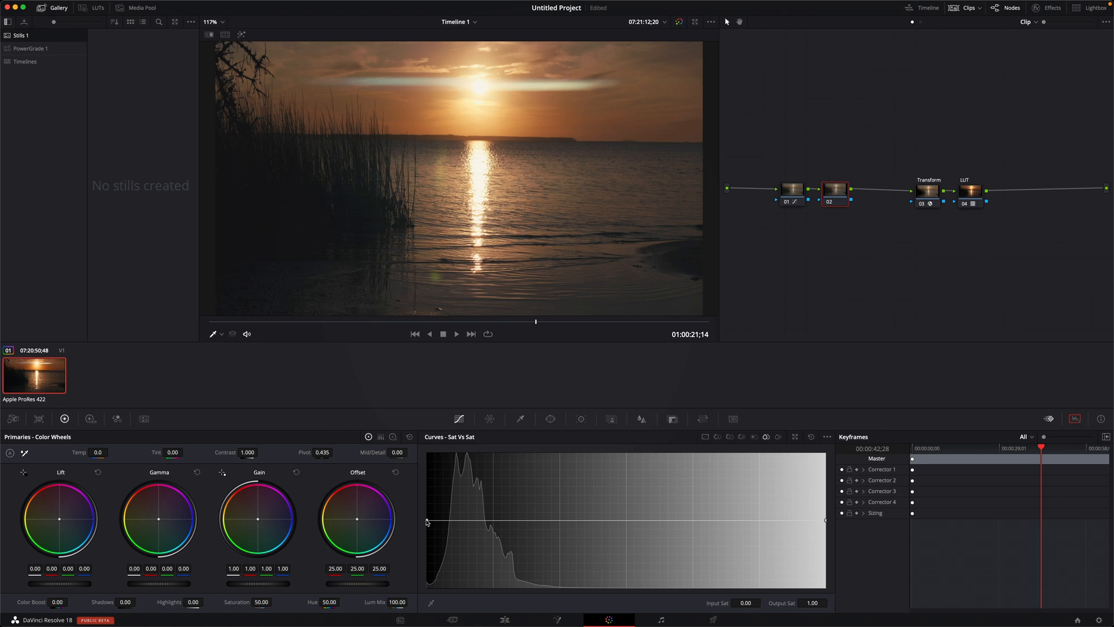
{"action": "mouse_move", "coordinate": [827, 523]}
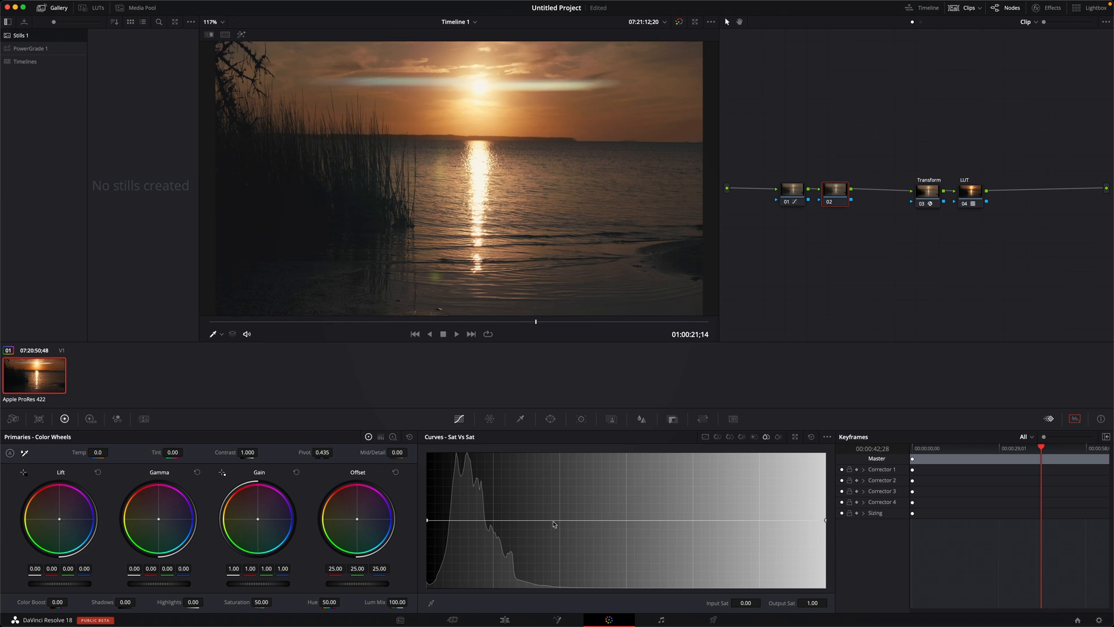
{"action": "mouse_move", "coordinate": [494, 523]}
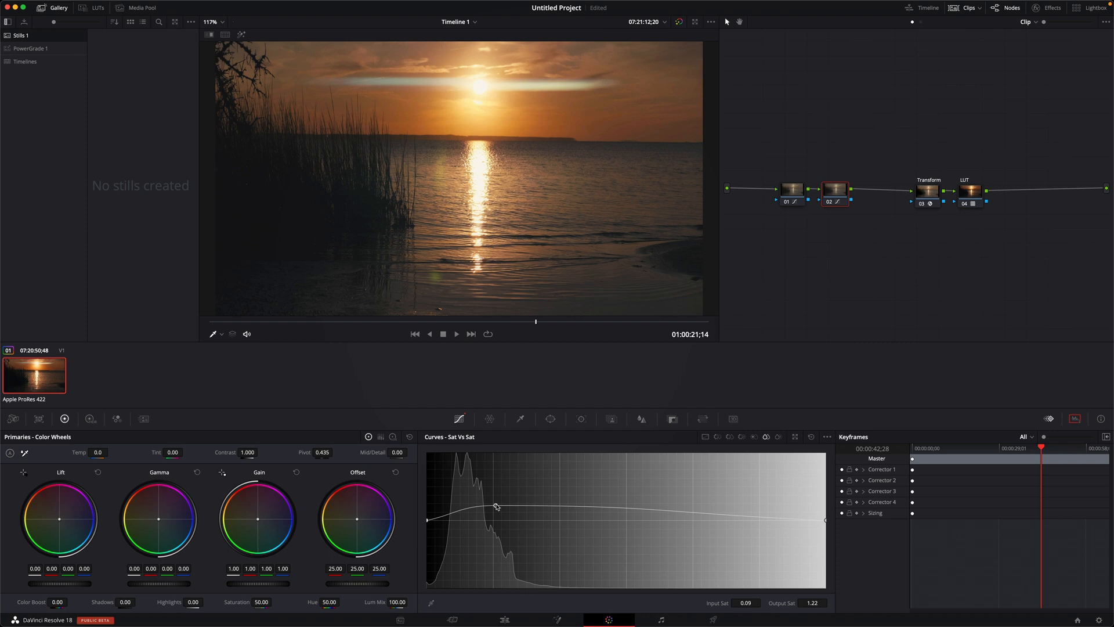
Raise the low-saturation end of the Sat vs Sat curve to about 1.3
{"action": "left_click_drag", "start_coordinate": [495, 506], "coordinate": [499, 494]}
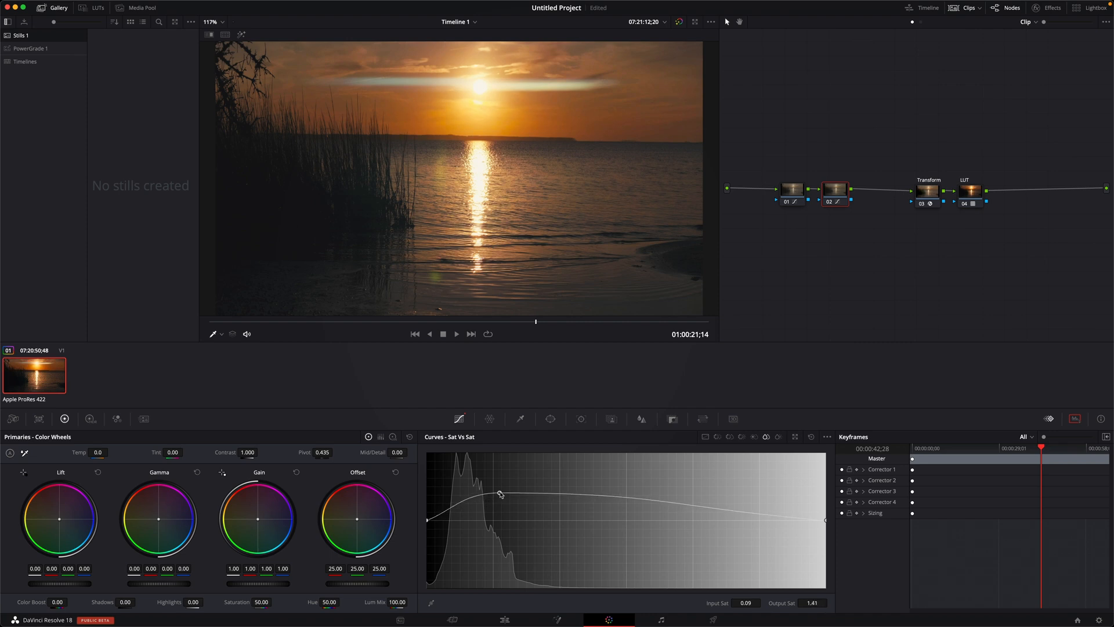
{"action": "left_click_drag", "start_coordinate": [499, 494], "coordinate": [495, 498]}
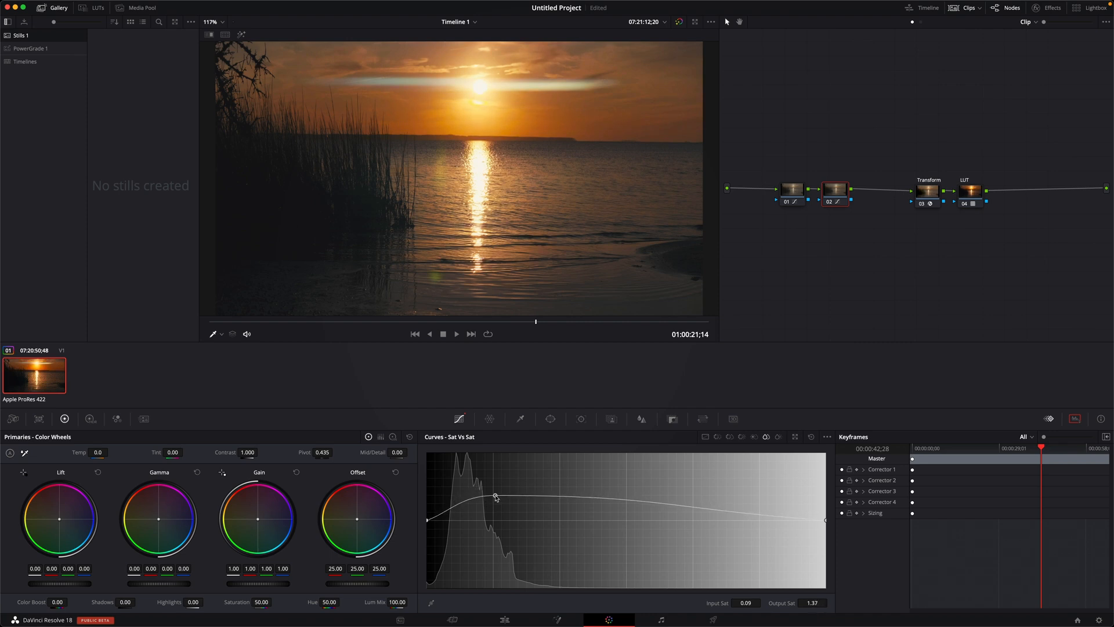
{"action": "left_click_drag", "start_coordinate": [495, 496], "coordinate": [496, 501]}
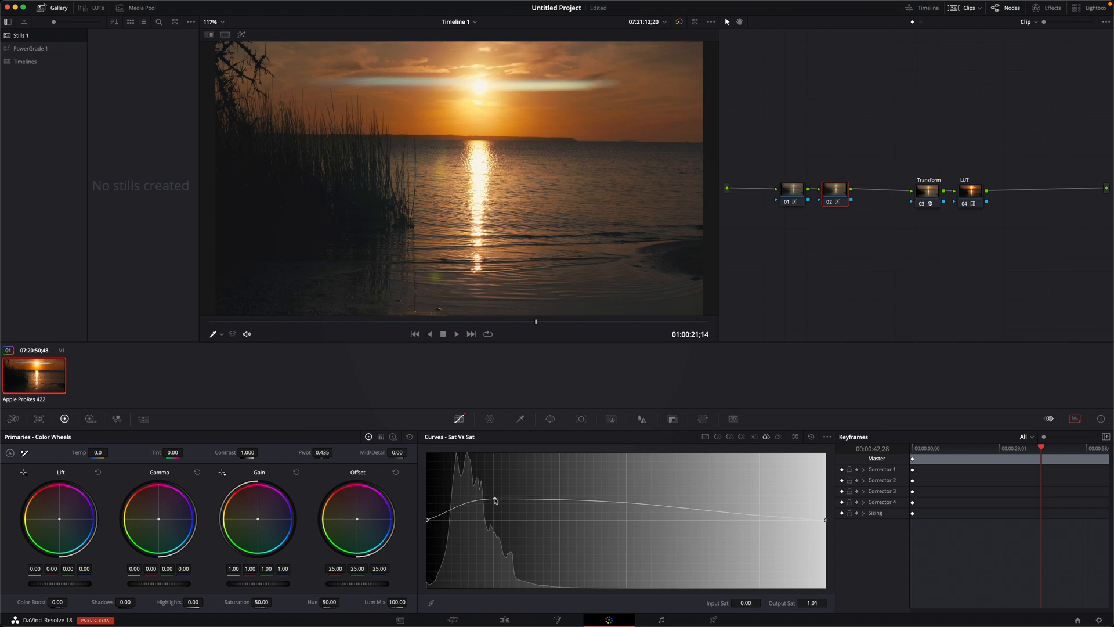
{"action": "left_click_drag", "start_coordinate": [495, 501], "coordinate": [505, 499]}
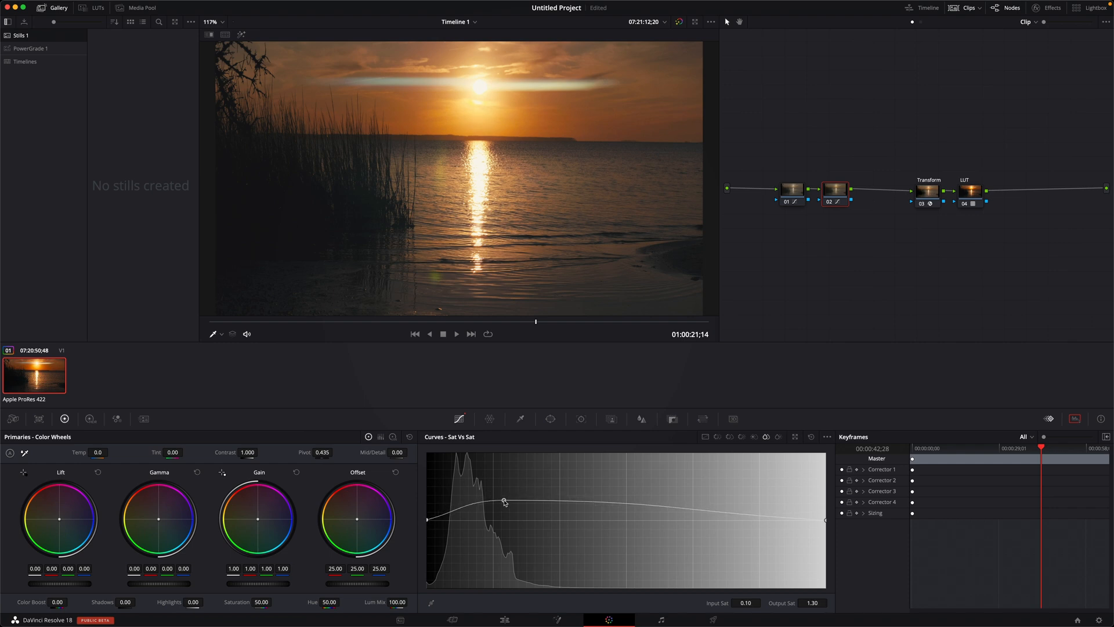
{"action": "left_click_drag", "start_coordinate": [504, 501], "coordinate": [506, 502]}
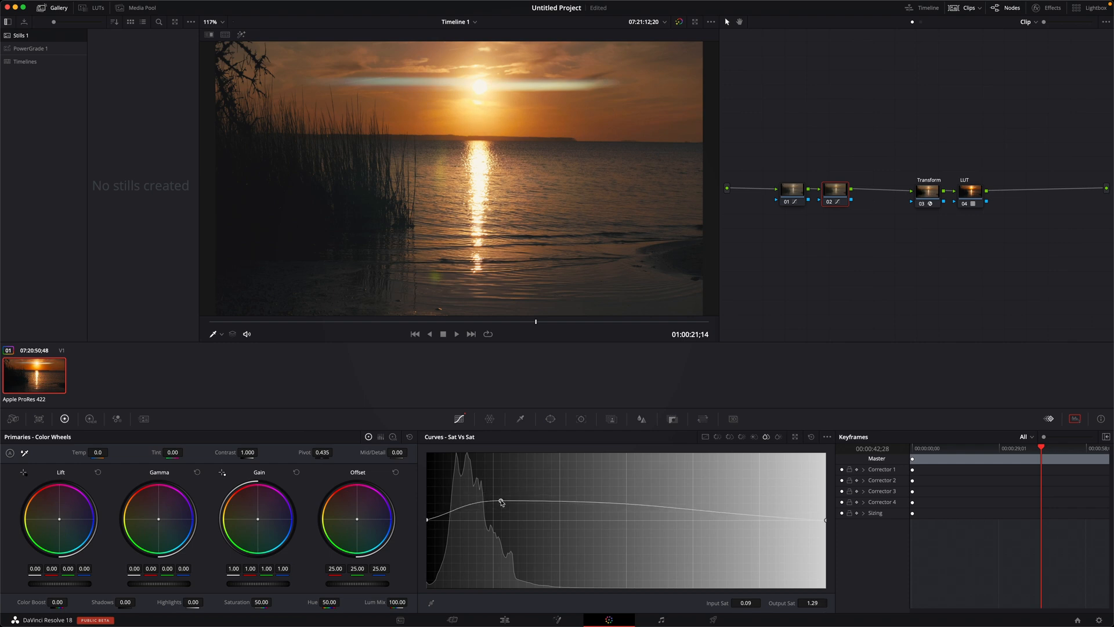
{"action": "left_click_drag", "start_coordinate": [503, 502], "coordinate": [508, 499]}
{"action": "type", "text": "neutral"}
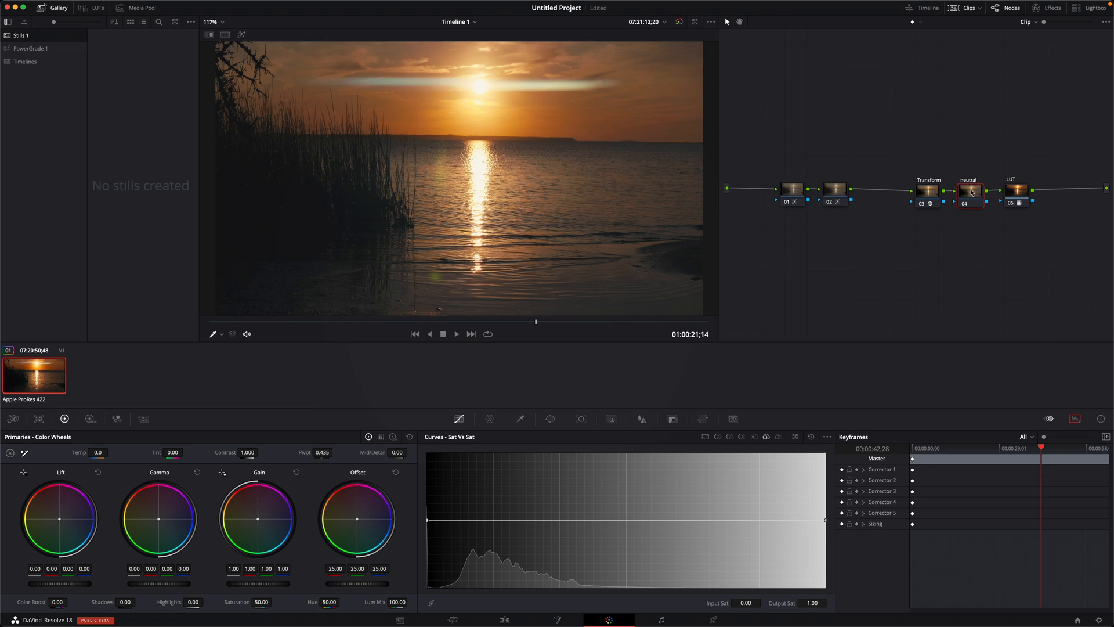
{"action": "mouse_move", "coordinate": [754, 436]}
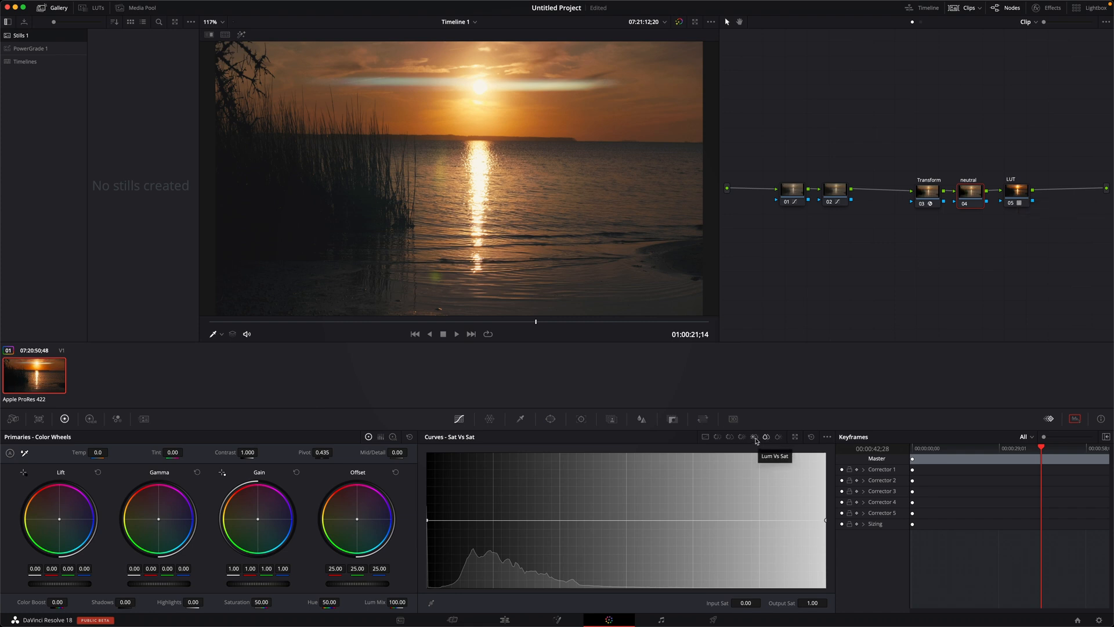
On the Lum vs Sat curve, pull shadows and highlights to zero saturation while holding midtones
{"action": "left_click", "coordinate": [754, 436]}
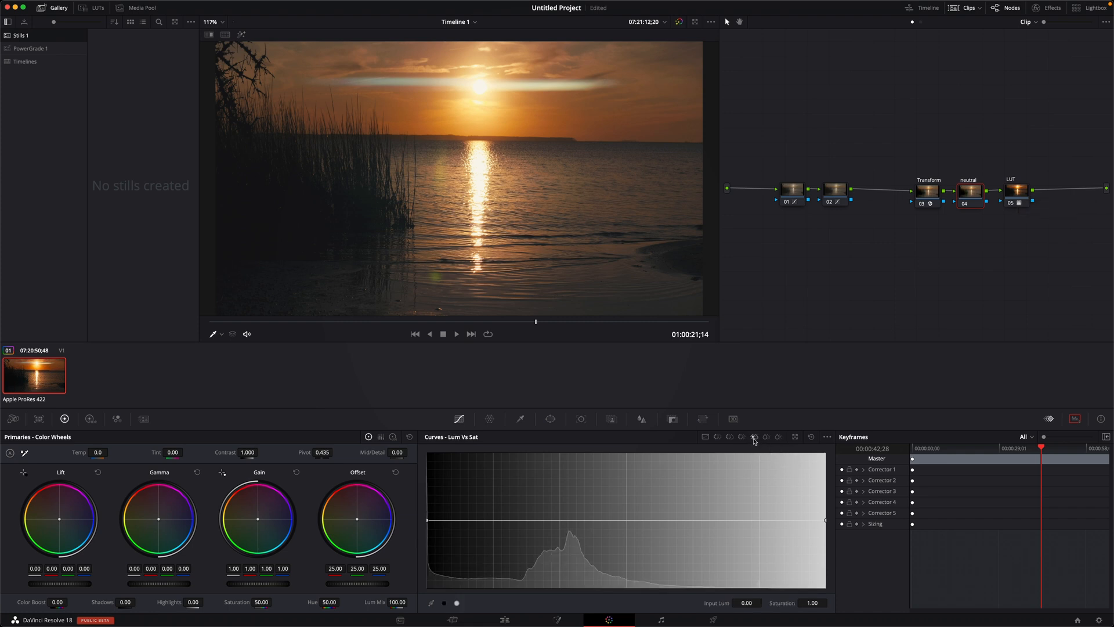
{"action": "mouse_move", "coordinate": [496, 525]}
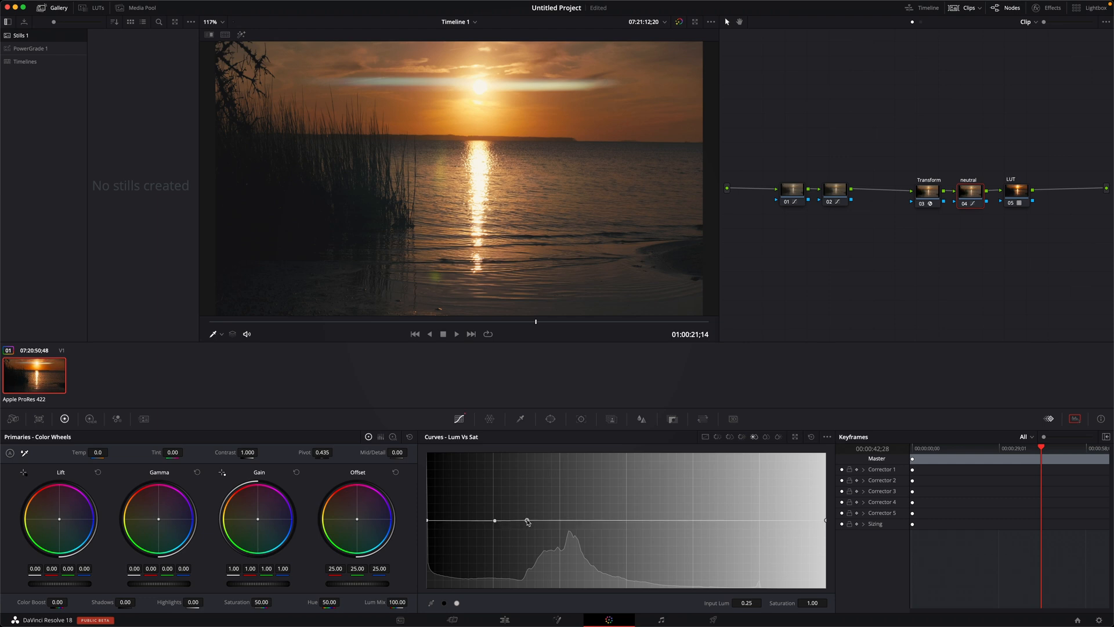
{"action": "left_click_drag", "start_coordinate": [525, 520], "coordinate": [494, 593]}
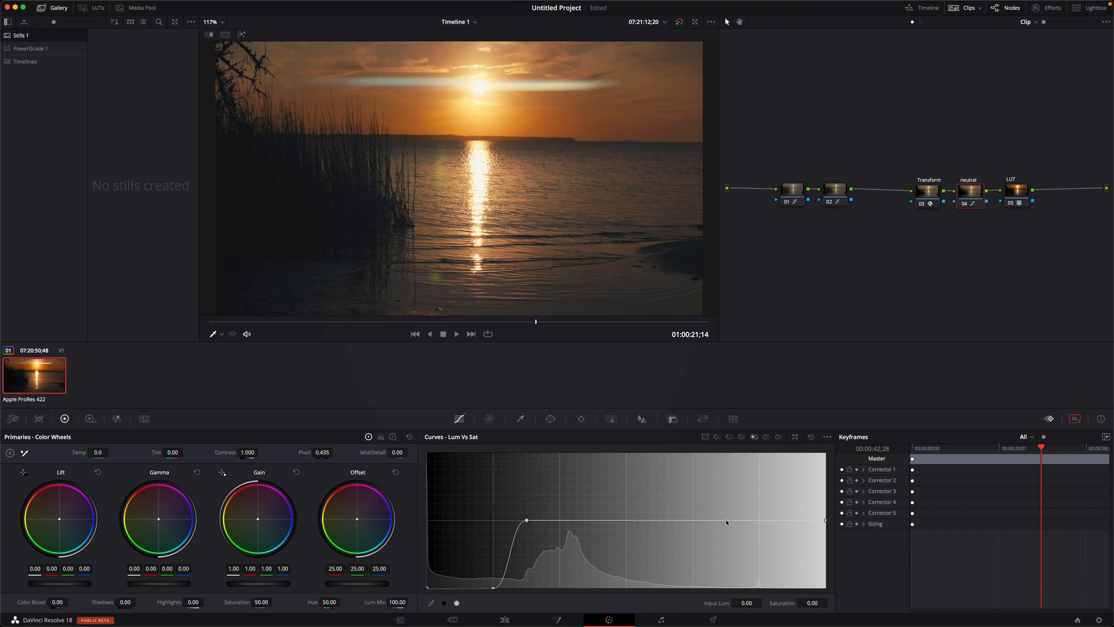
{"action": "left_click", "coordinate": [723, 520]}
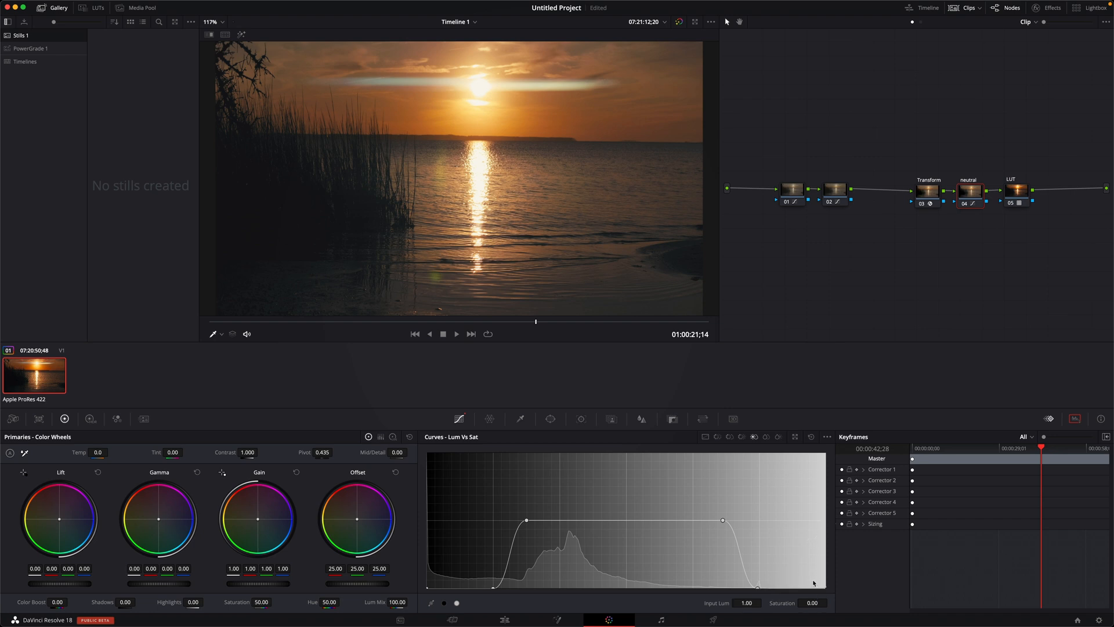
{"action": "left_click_drag", "start_coordinate": [525, 520], "coordinate": [530, 515]}
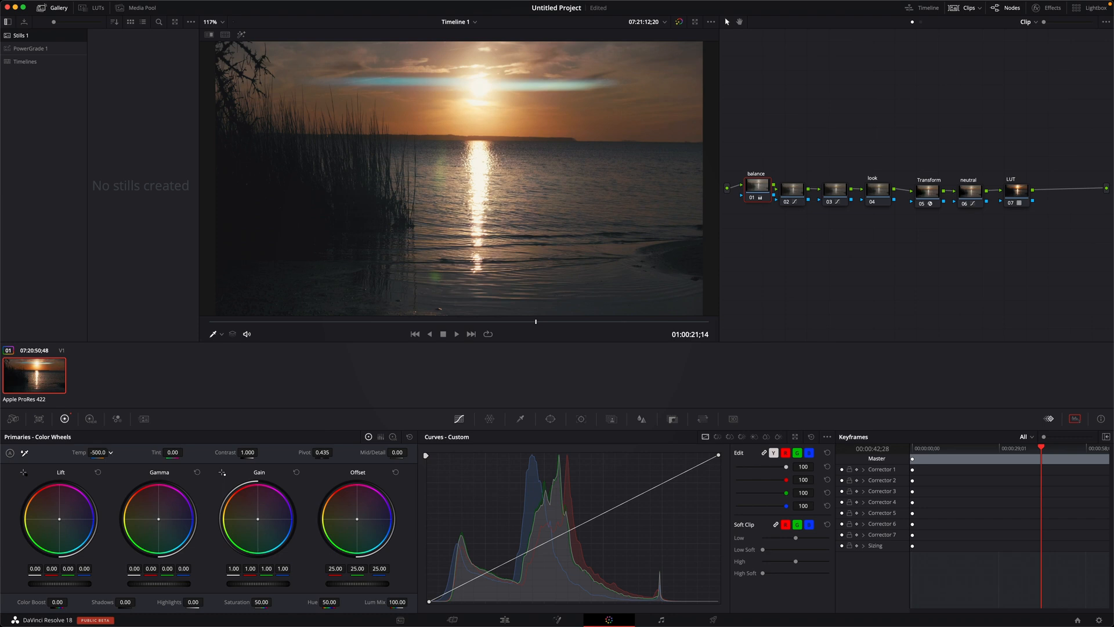
Cool the balance node with Temp about -490 and Tint about -6
{"action": "left_click", "coordinate": [97, 452]}
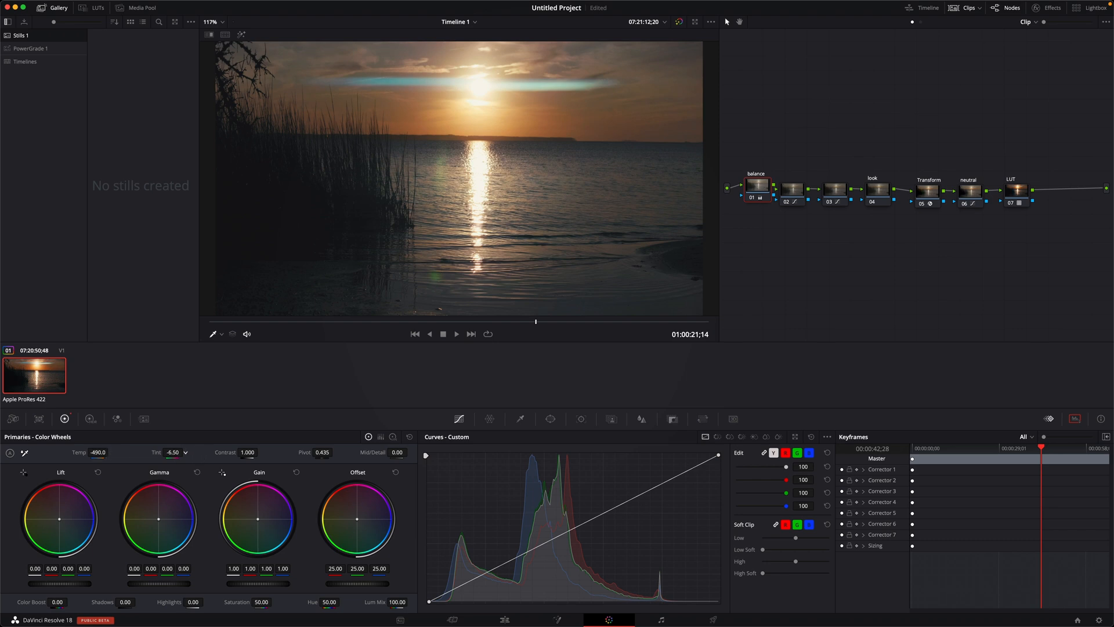
{"action": "left_click_drag", "start_coordinate": [174, 451], "coordinate": [185, 451]}
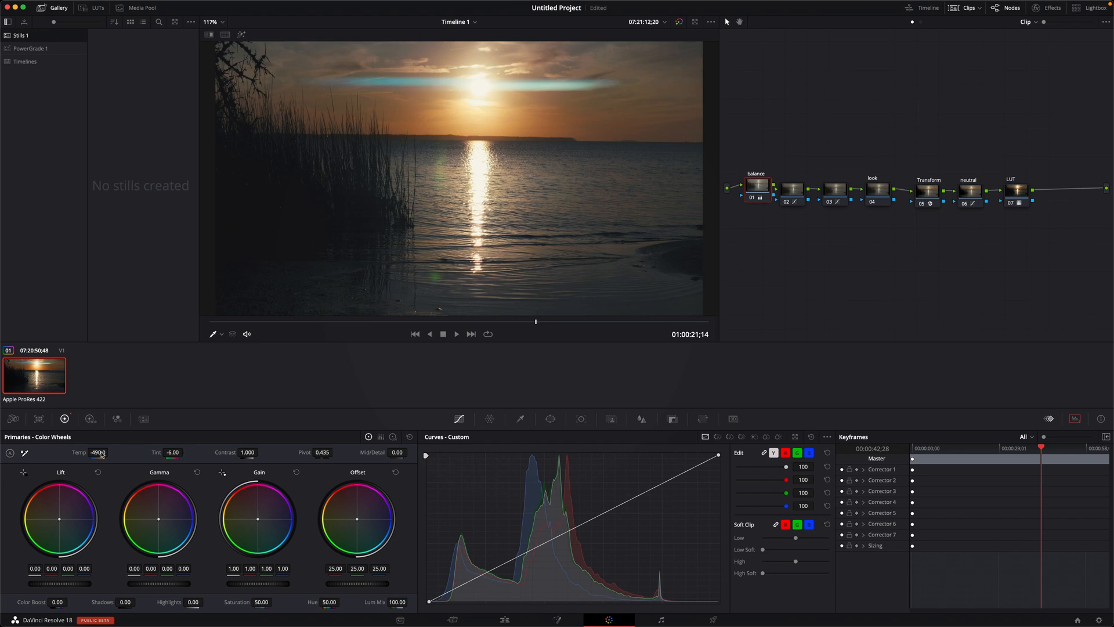
{"action": "left_click_drag", "start_coordinate": [97, 453], "coordinate": [114, 452]}
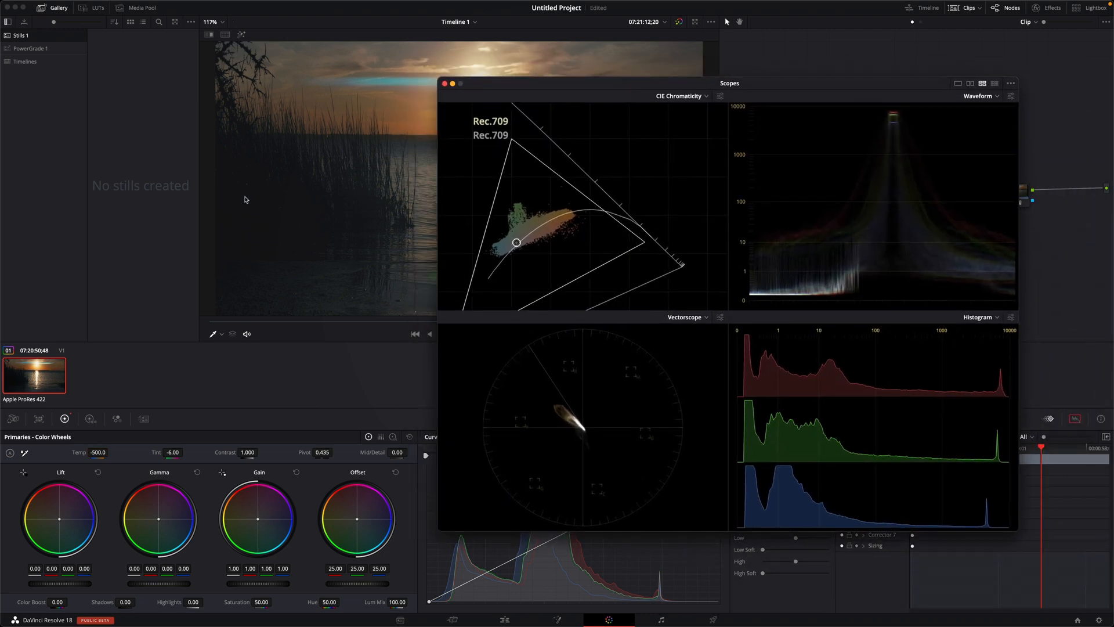
{"action": "mouse_move", "coordinate": [868, 132]}
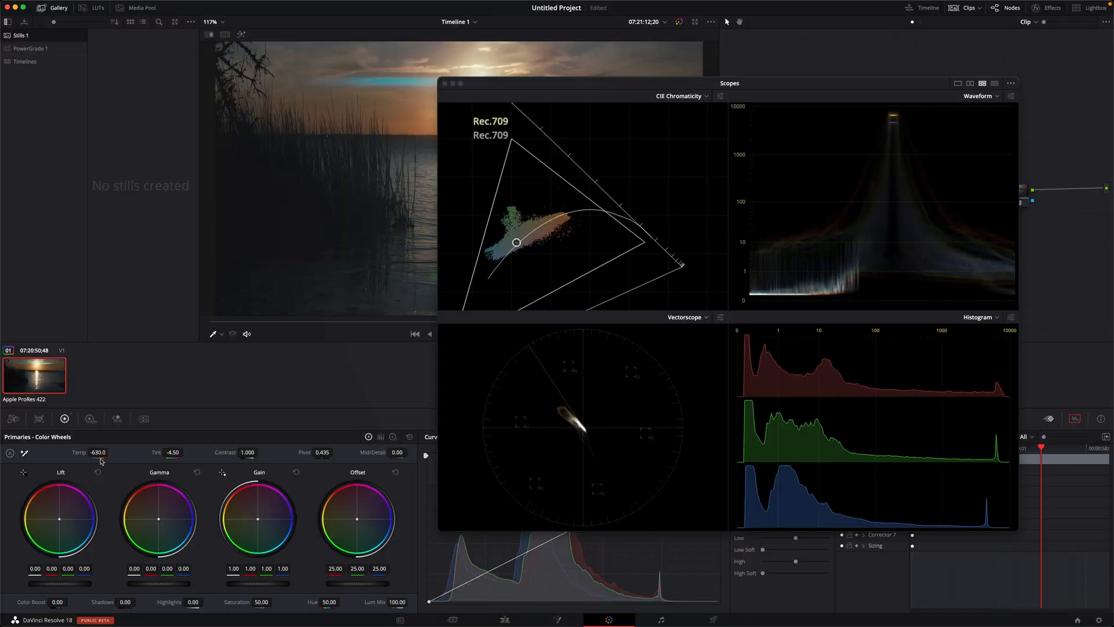
Push the balance node's temperature colder to about -650 with tint near -4.5
{"action": "left_click_drag", "start_coordinate": [97, 451], "coordinate": [93, 455]}
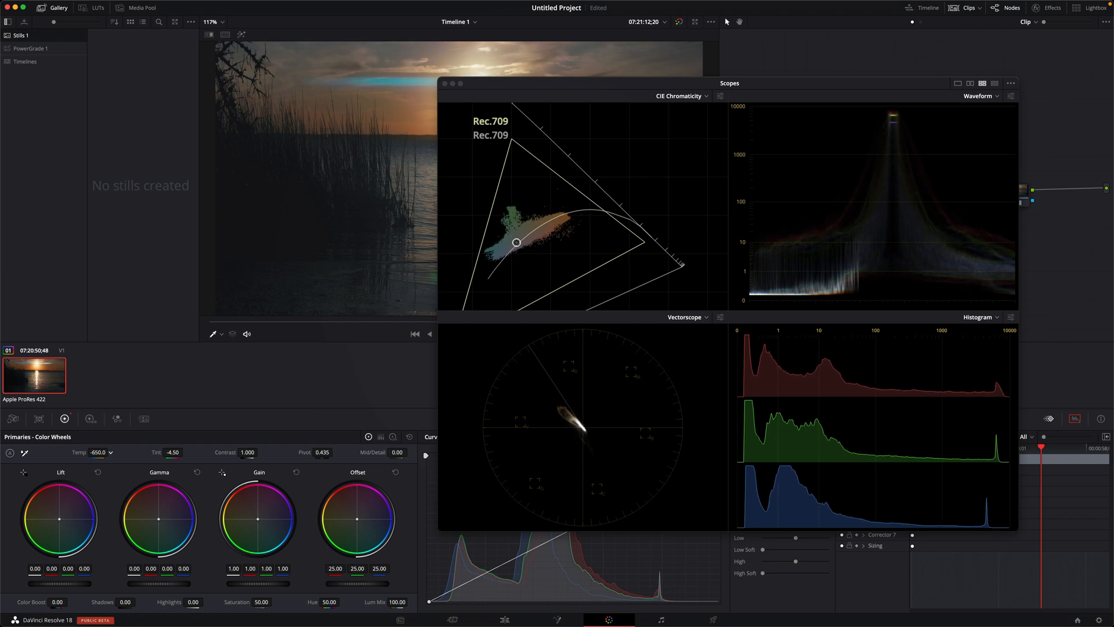
{"action": "left_click_drag", "start_coordinate": [98, 453], "coordinate": [90, 452]}
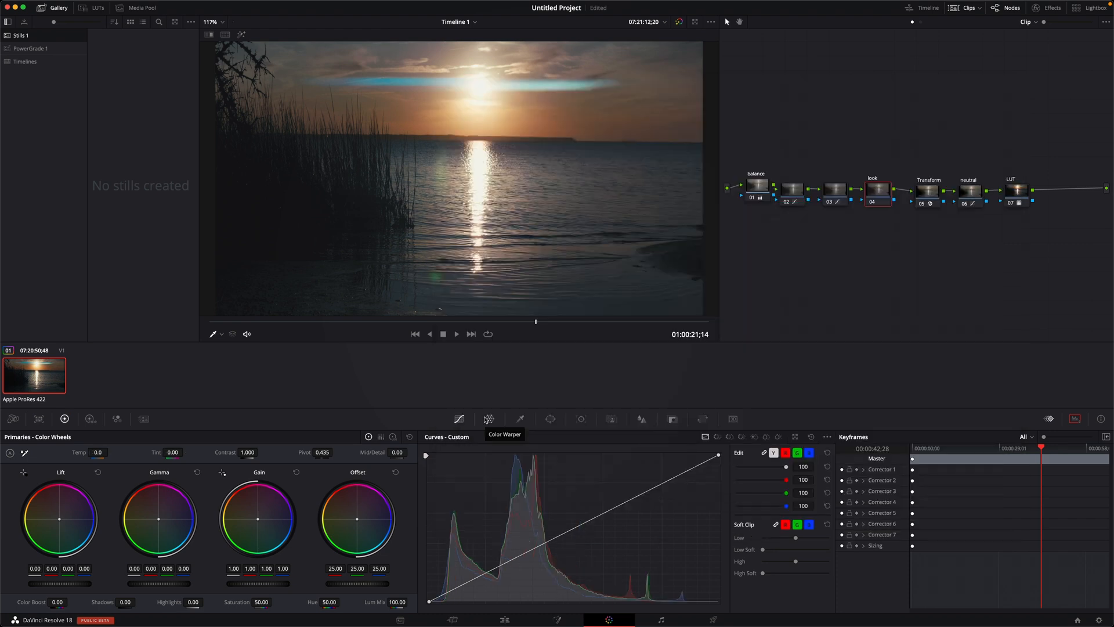
{"action": "mouse_move", "coordinate": [874, 177]}
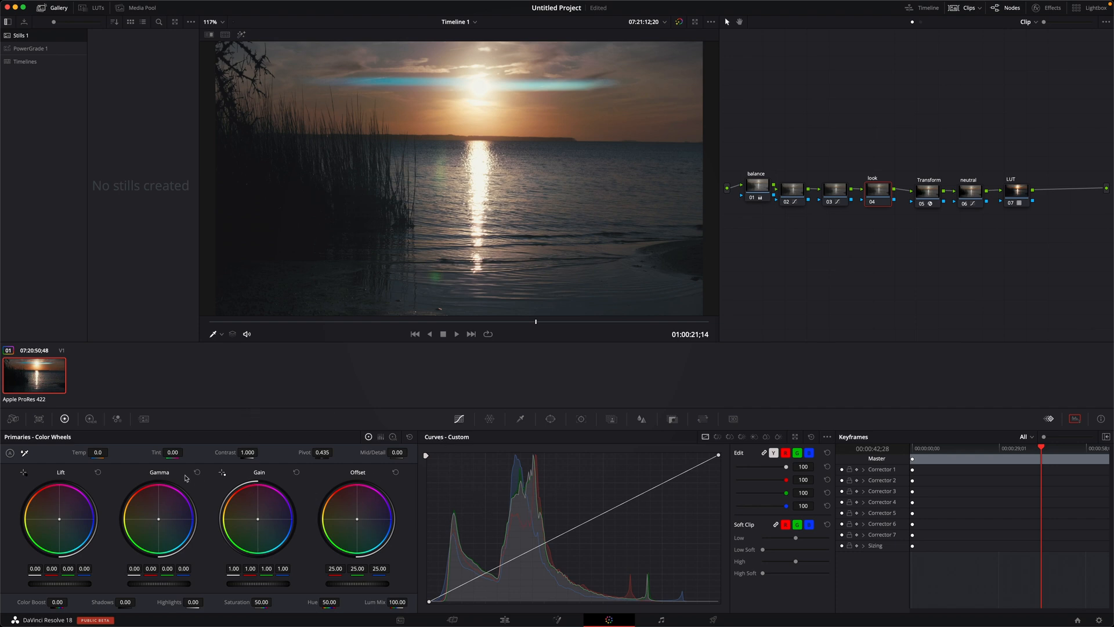
{"action": "mouse_move", "coordinate": [163, 514]}
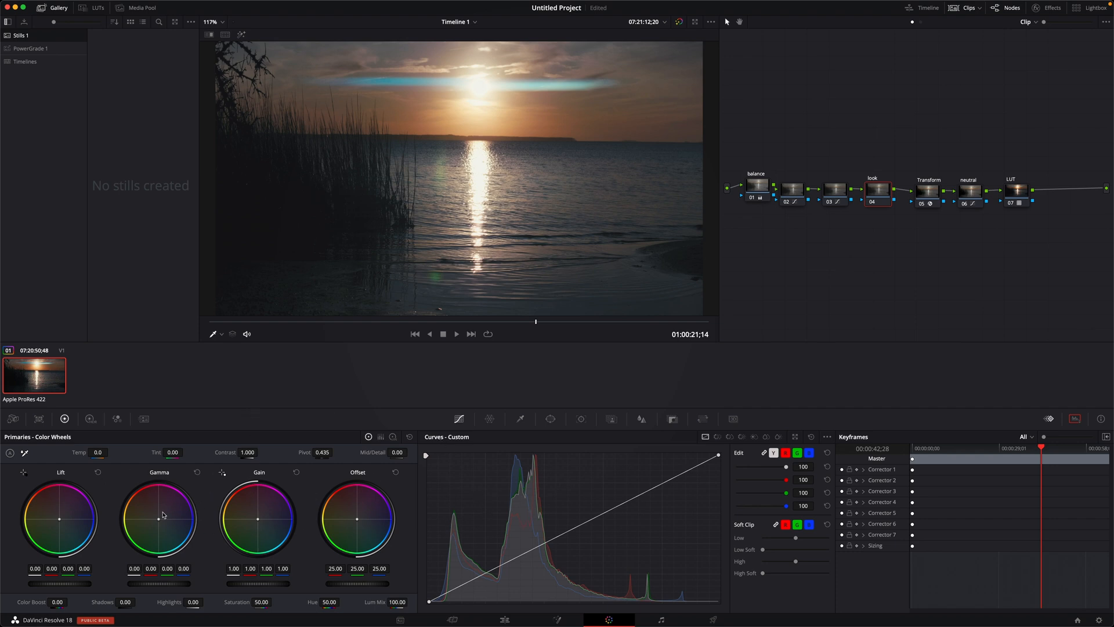
Shift the look node's Gamma wheel slightly toward red/orange to warm the midtones
{"action": "left_click_drag", "start_coordinate": [159, 519], "coordinate": [160, 515]}
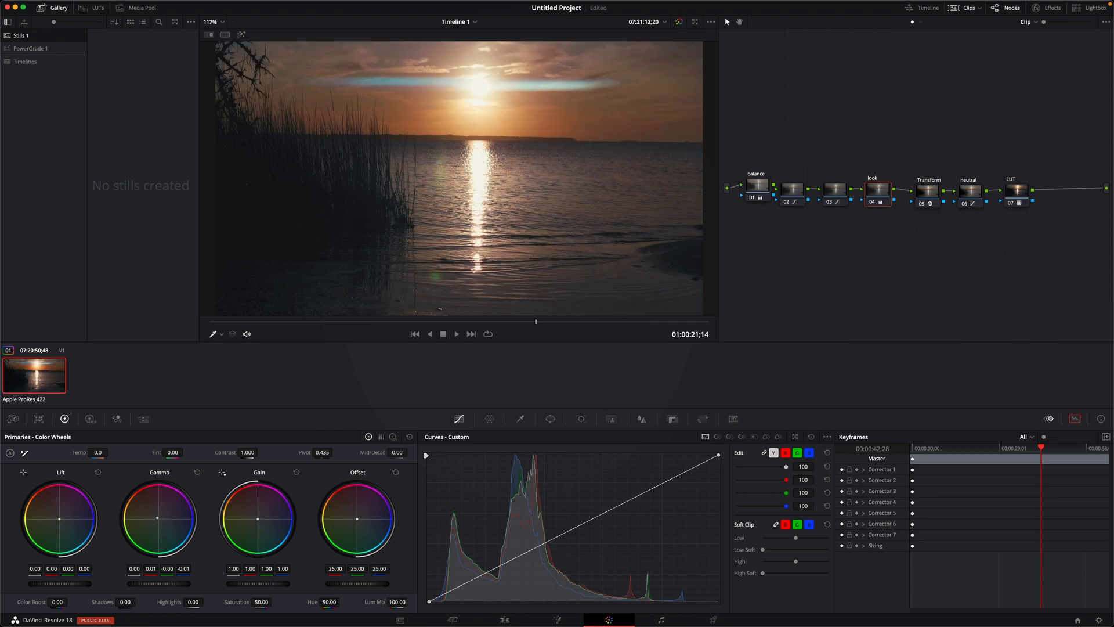